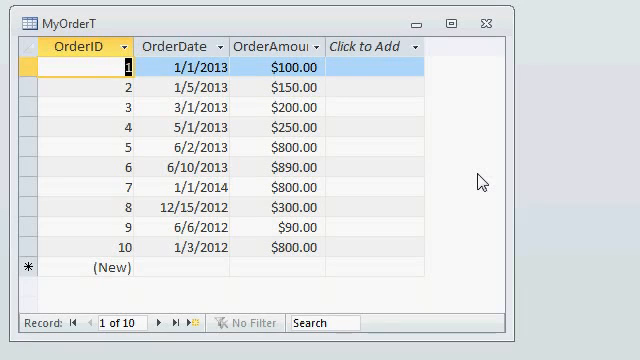
{"action": "mouse_move", "coordinate": [248, 72]}
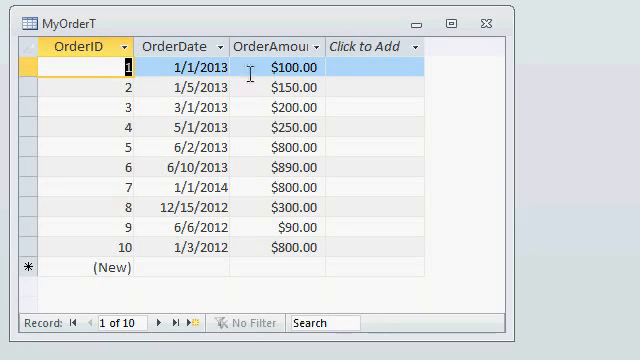
{"action": "mouse_move", "coordinate": [82, 48]}
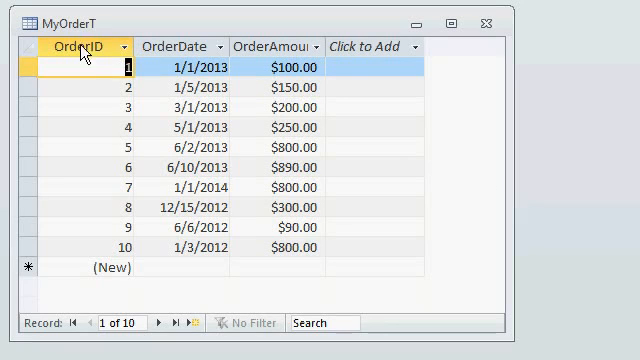
Close the MyOrderT table after reviewing its ten dated order amounts
{"action": "left_click", "coordinate": [76, 46]}
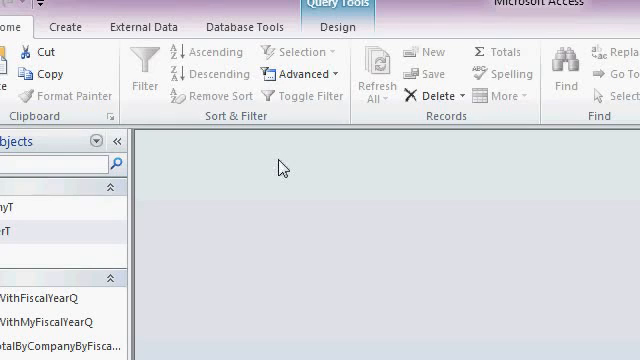
Create a new query in design view based on the MyOrderT table
{"action": "left_click", "coordinate": [66, 28]}
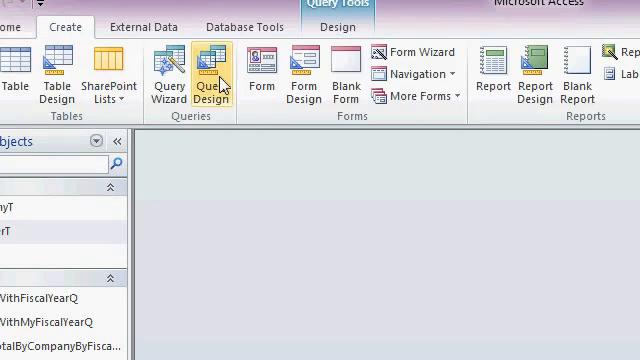
{"action": "left_click", "coordinate": [216, 76]}
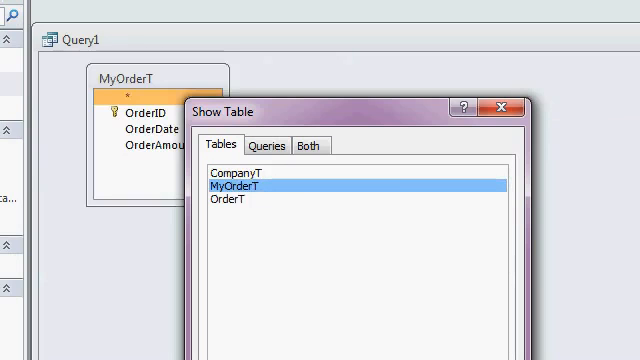
{"action": "left_click", "coordinate": [506, 104]}
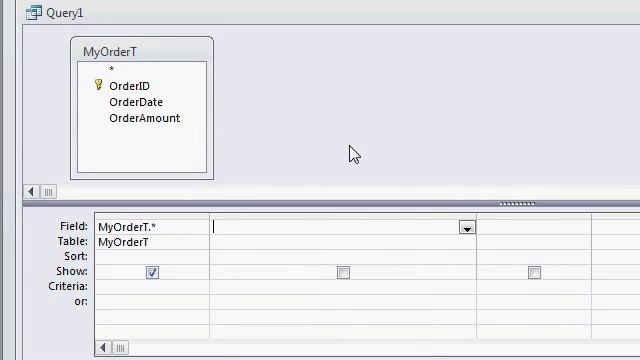
{"action": "mouse_move", "coordinate": [336, 152]}
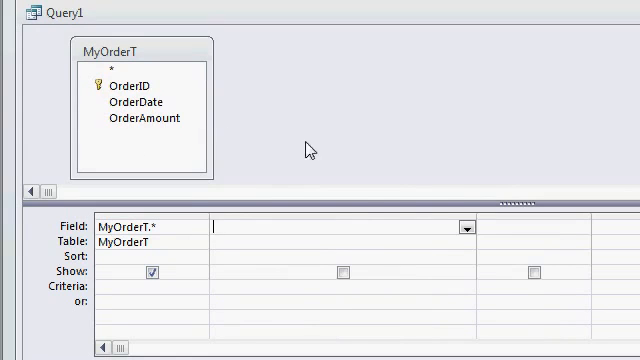
{"action": "mouse_move", "coordinate": [256, 124]}
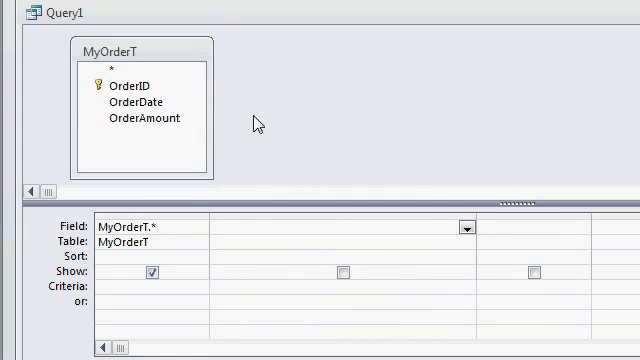
Add all MyOrderT fields and a CalendarYear: Year([OrderDate]) column
{"action": "type", "text": "CalendarYear: YEAR"}
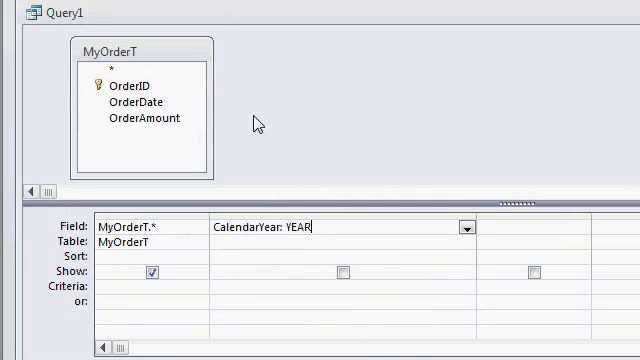
{"action": "type", "text": "(OrderDate]"}
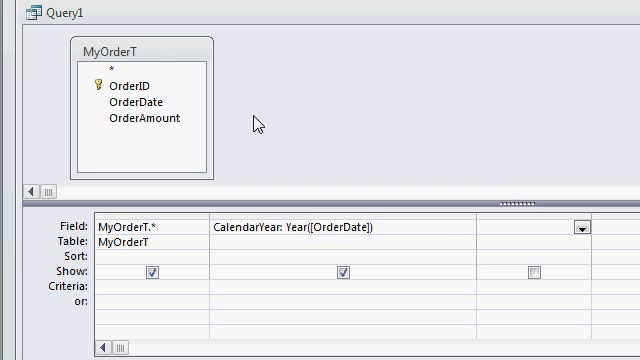
{"action": "mouse_move", "coordinate": [256, 124]}
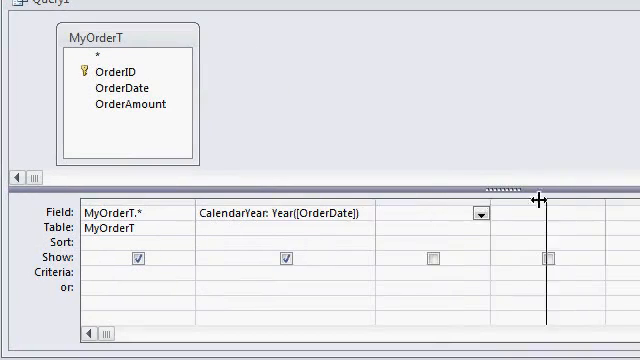
Add CalendarMonth: Month([OrderDate]), run the query and save it as FYQ
{"action": "type", "text": "CalendarMonth:"}
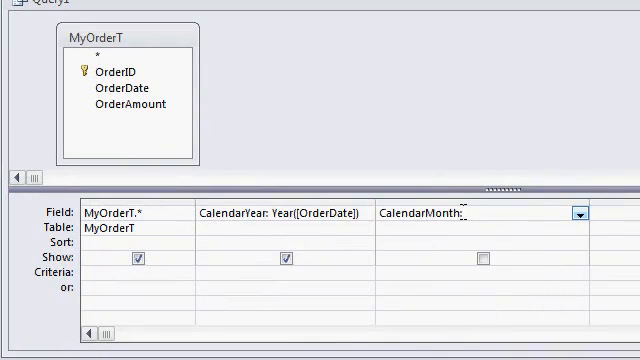
{"action": "type", "text": "MONTH(OrderDate"}
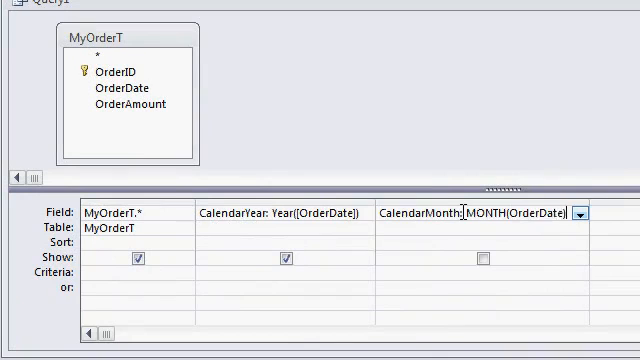
{"action": "left_click", "coordinate": [484, 256]}
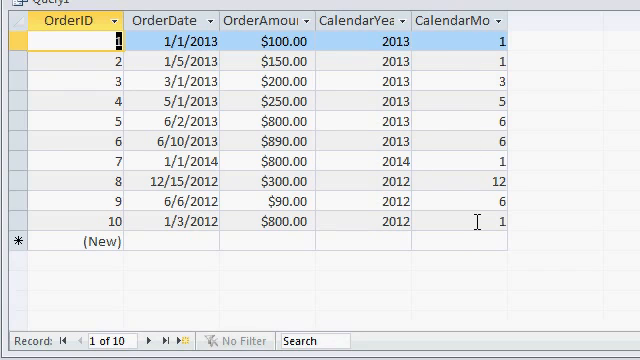
{"action": "mouse_move", "coordinate": [608, 158]}
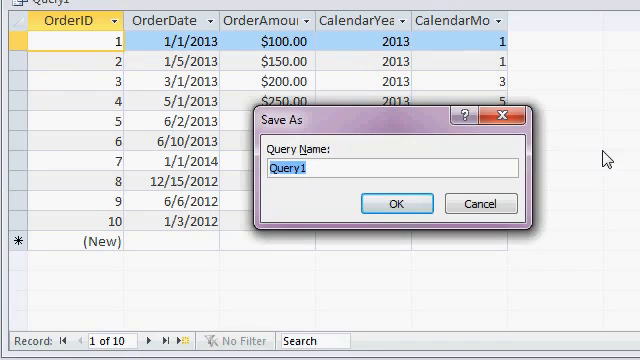
{"action": "type", "text": "FYq"}
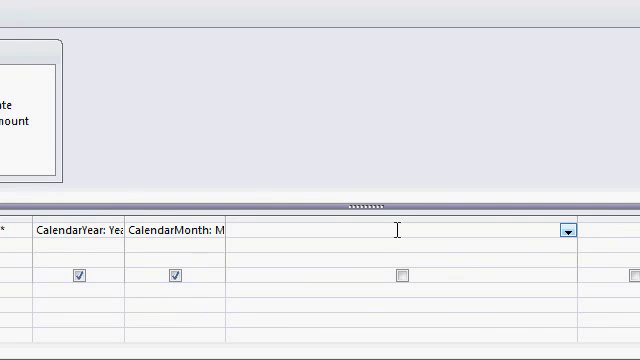
Add FY: IIF(CalendarMonth<6,CalendarYear-1,CalendarYear) as a new query column
{"action": "type", "text": "FY"}
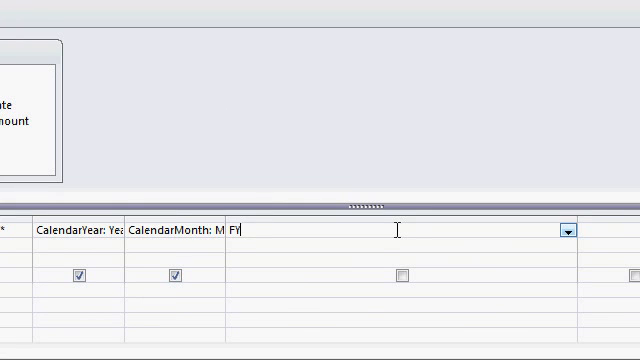
{"action": "type", "text": ":"}
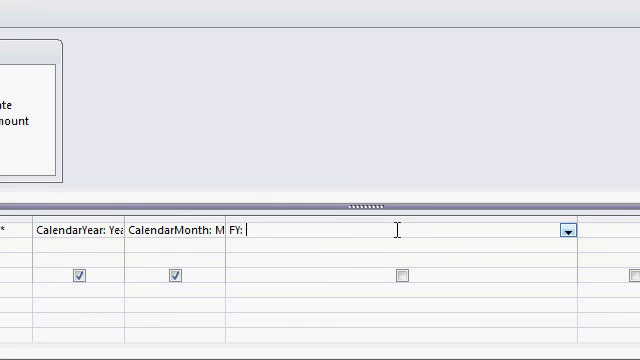
{"action": "type", "text": "IIF"}
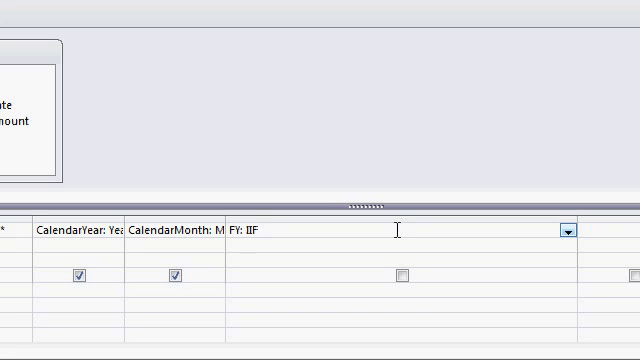
{"action": "type", "text": "("}
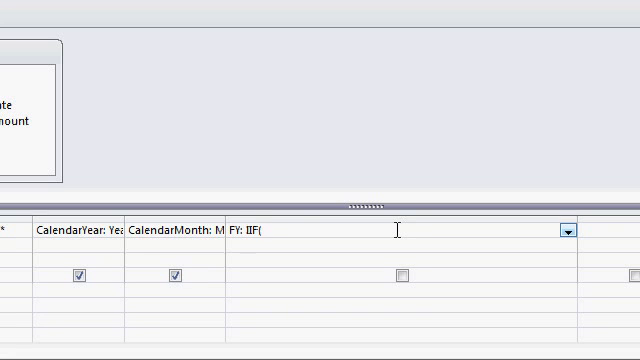
{"action": "type", "text": "CalendarM"}
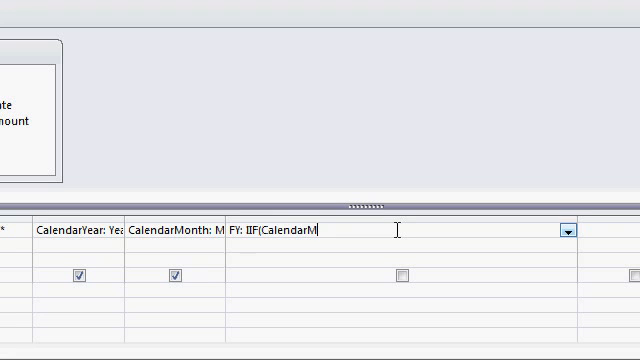
{"action": "type", "text": "onth"}
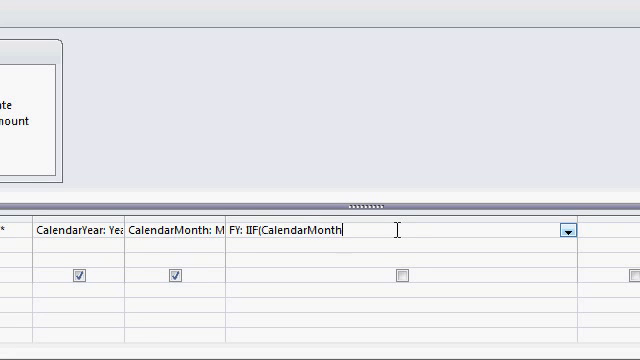
{"action": "type", "text": "<6"}
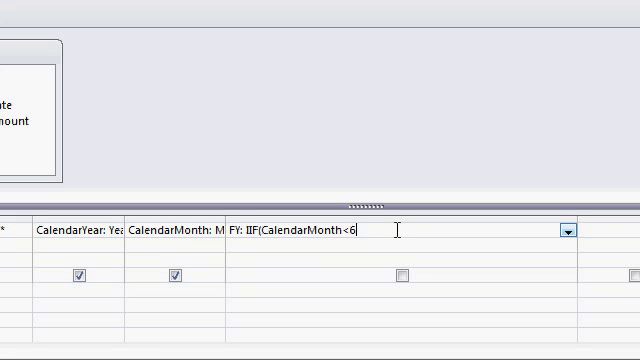
{"action": "type", "text": ","}
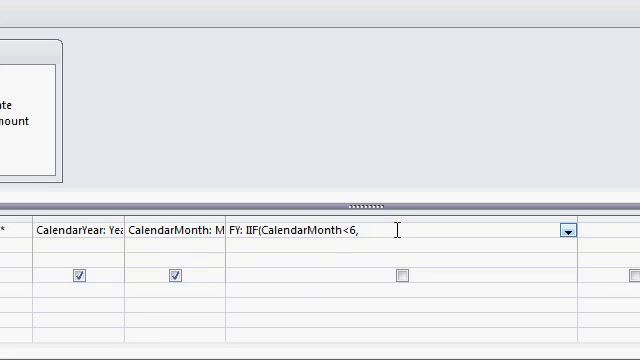
{"action": "type", "text": "Cale"}
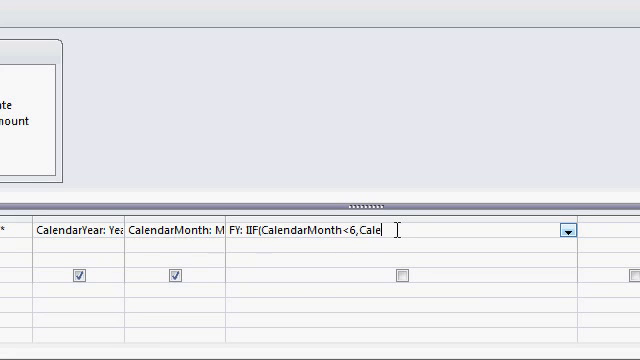
{"action": "type", "text": "ndar"}
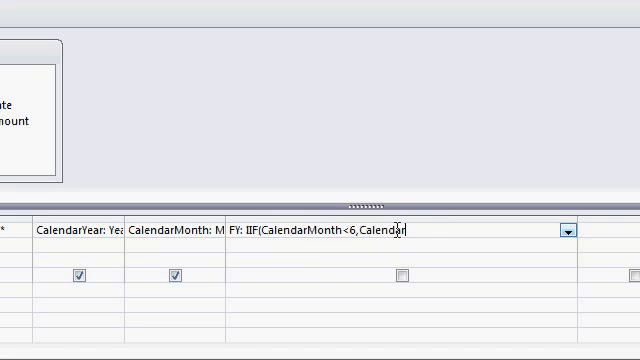
{"action": "type", "text": "Year-1"}
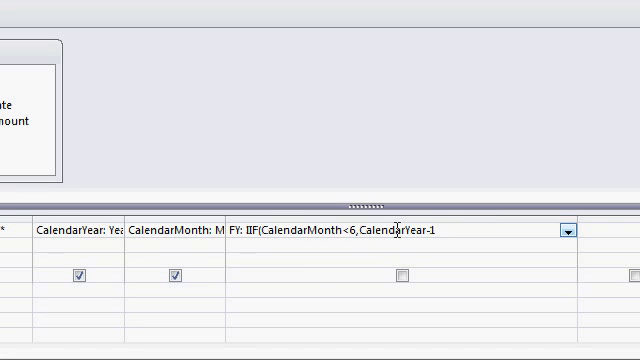
{"action": "type", "text": ","}
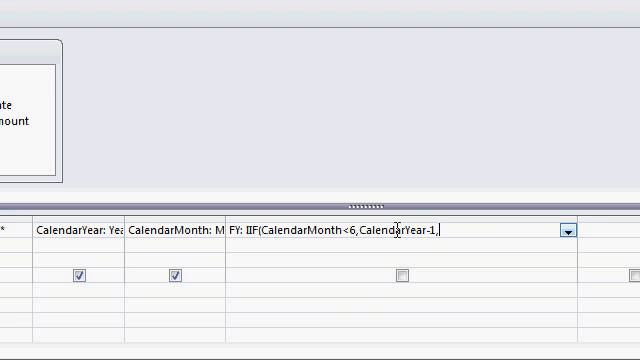
{"action": "type", "text": "Calenda"}
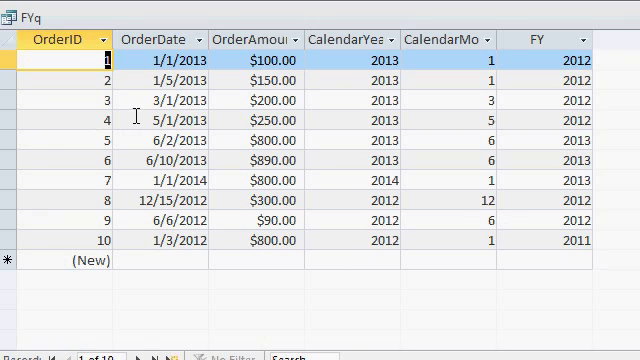
{"action": "mouse_move", "coordinate": [396, 304]}
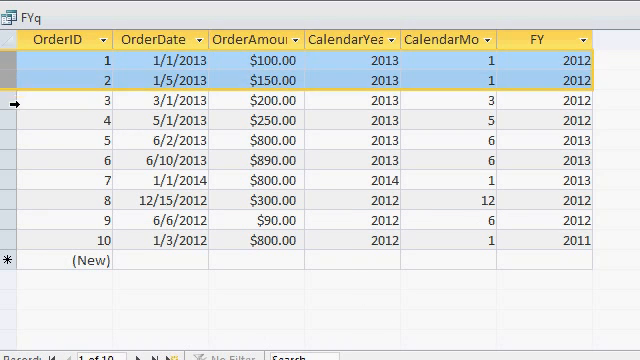
Compare FY for orders 1–4, then change order 5's OrderDate to 5/30/2013
{"action": "left_click", "coordinate": [8, 120]}
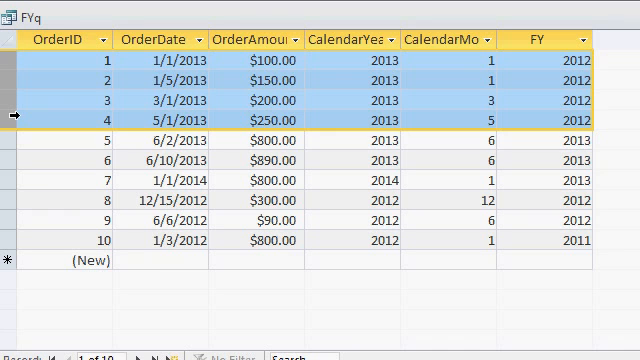
{"action": "left_click", "coordinate": [10, 144]}
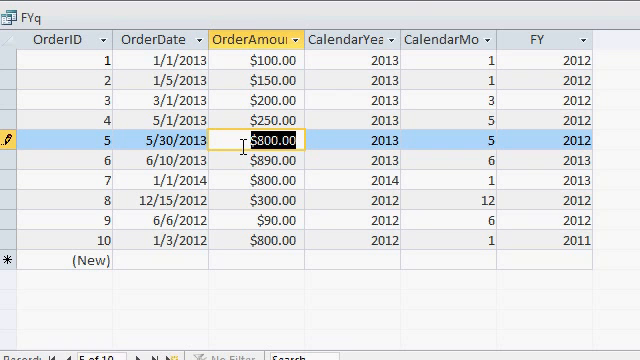
{"action": "left_click", "coordinate": [176, 148]}
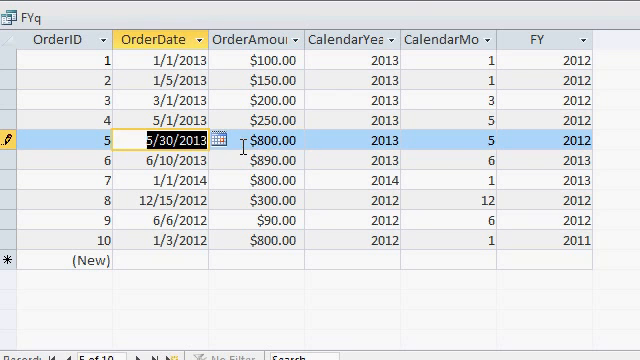